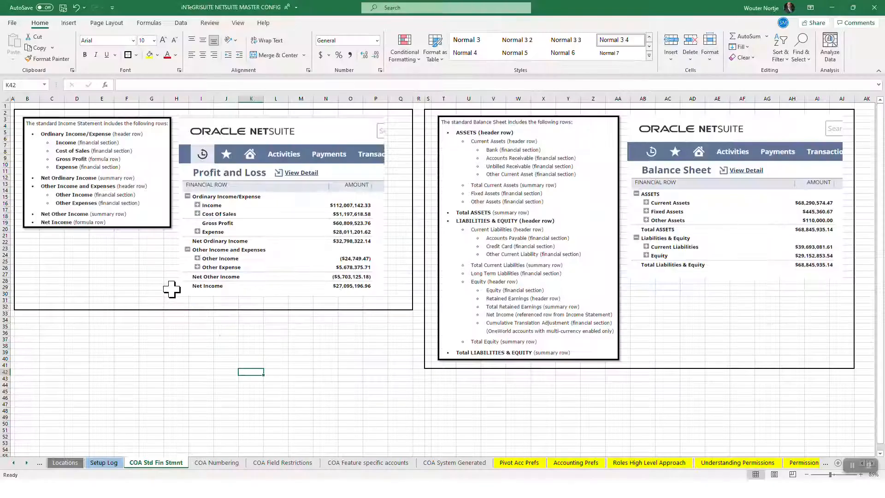
mouse_move(436, 388)
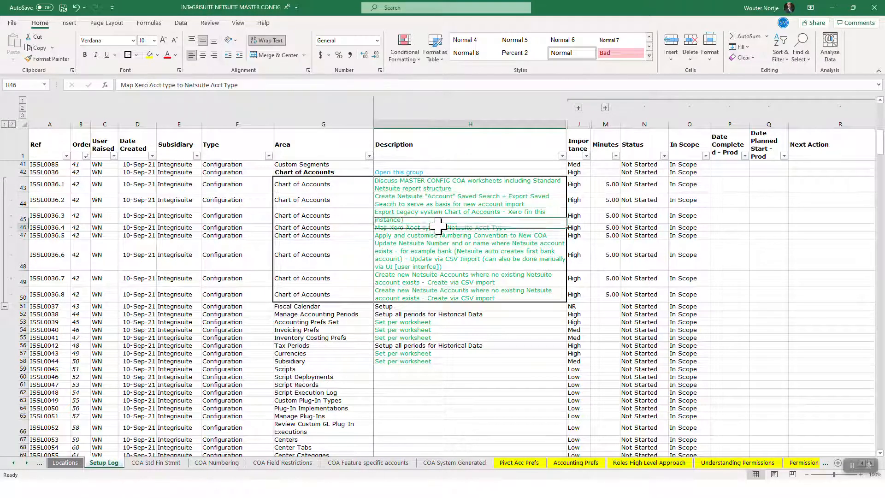
left_click(471, 277)
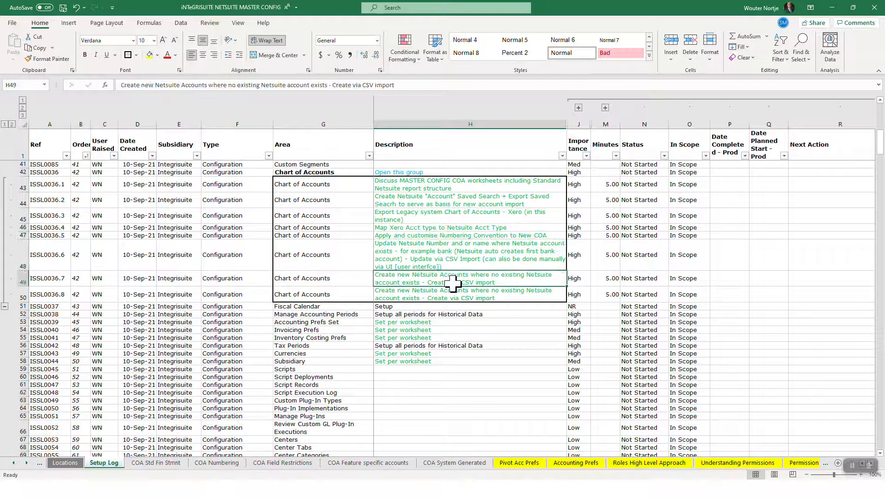
left_click(471, 294)
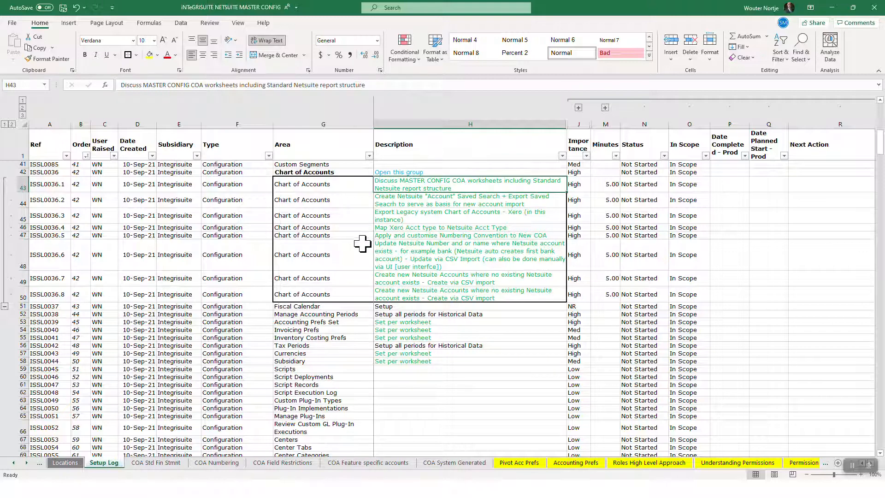
mouse_move(181, 402)
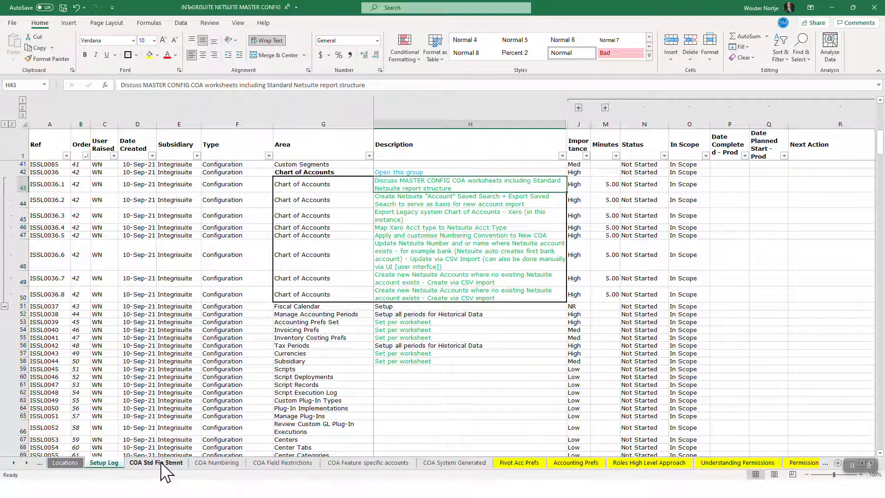
- Switch to the COA Std Fin Stmnt sheet showing the standard Income Statement and Balance Sheet layouts
left_click(157, 462)
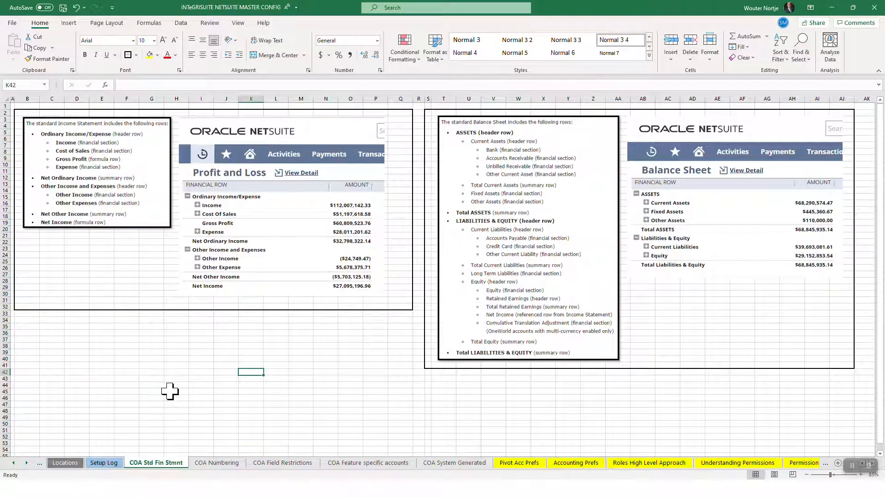
mouse_move(173, 386)
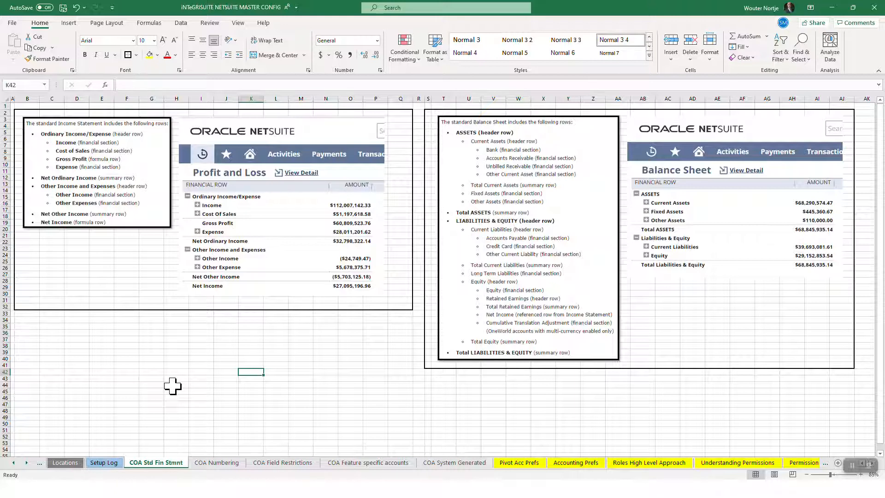
mouse_move(190, 169)
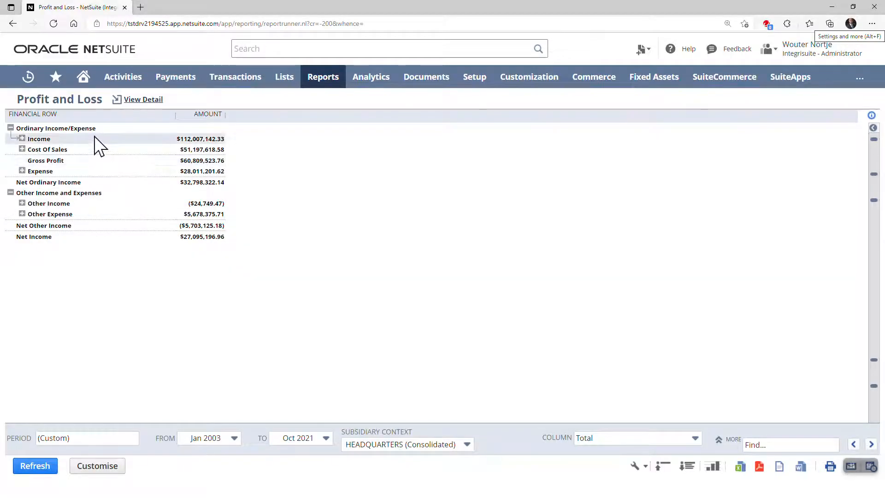
- Expand the NetSuite Profit and Loss report to account level, then move to the Balance Sheet report
left_click(21, 139)
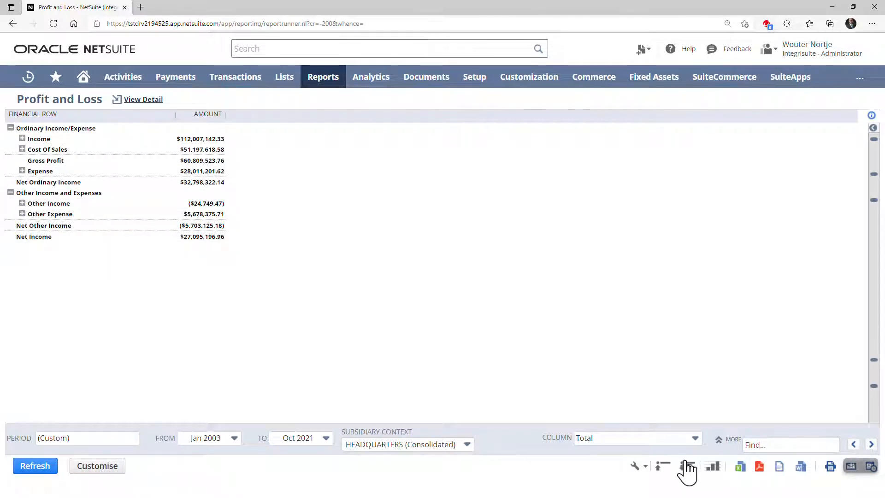
left_click(688, 466)
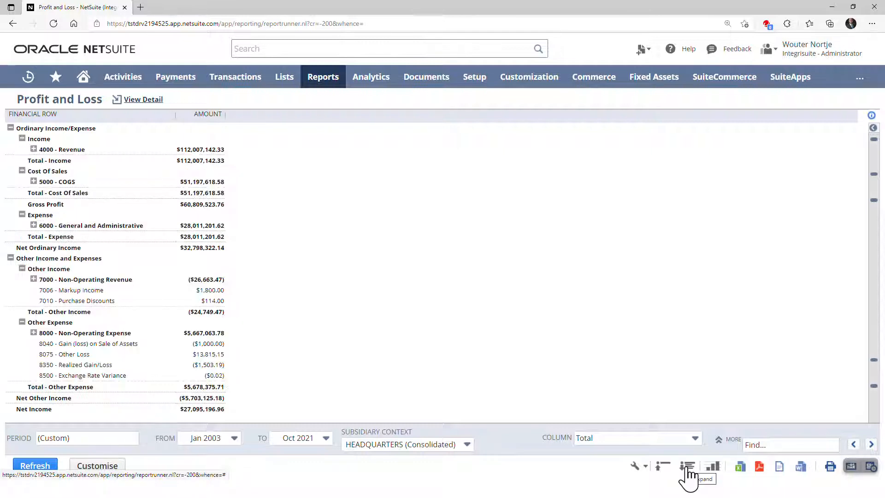
left_click(687, 466)
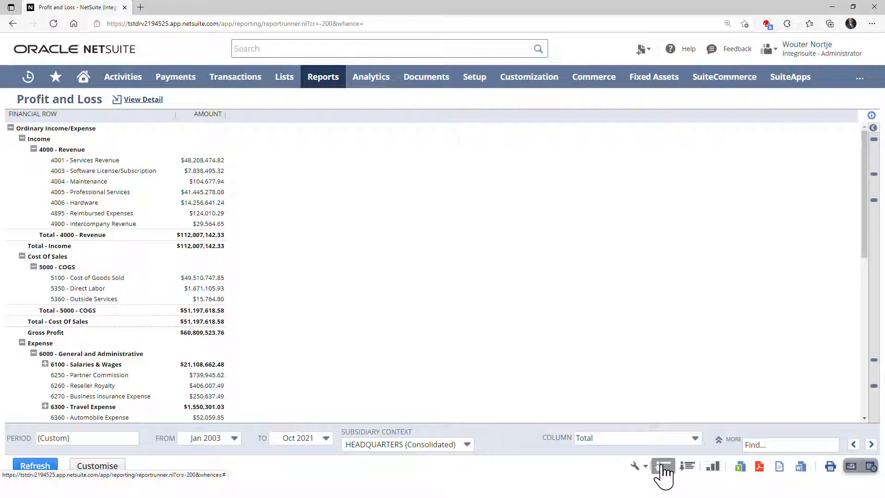
left_click(664, 466)
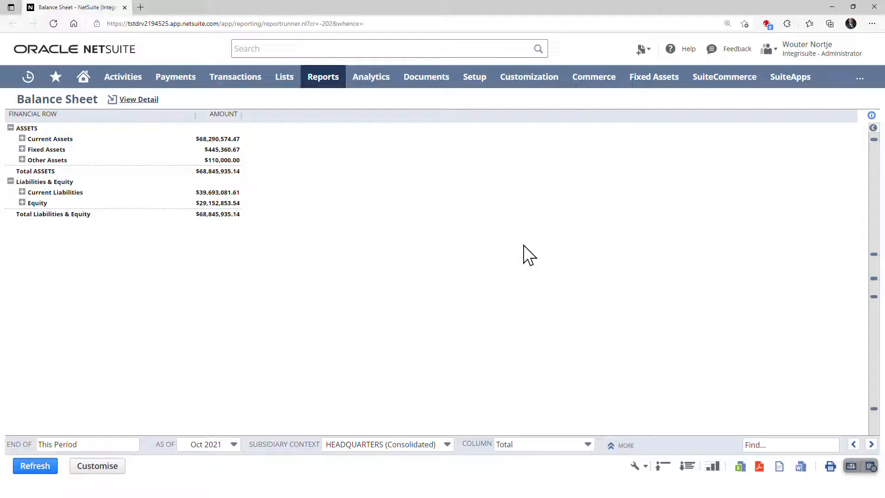
mouse_move(61, 119)
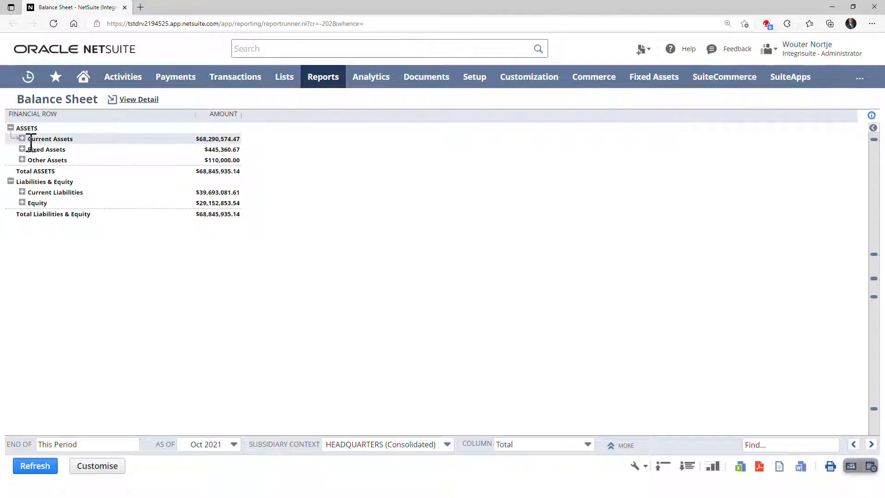
- Return from the NetSuite Balance Sheet report to the COA Std Fin Stmnt sheet in Excel
key("alt+tab")
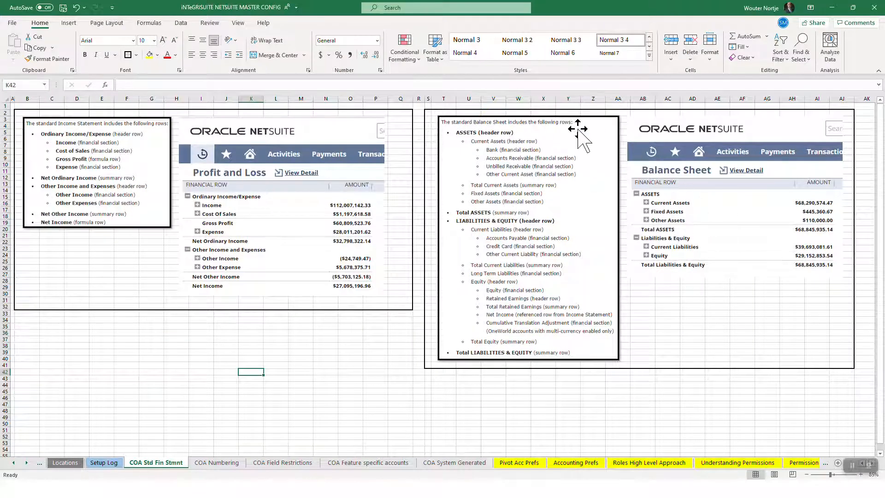
mouse_move(511, 167)
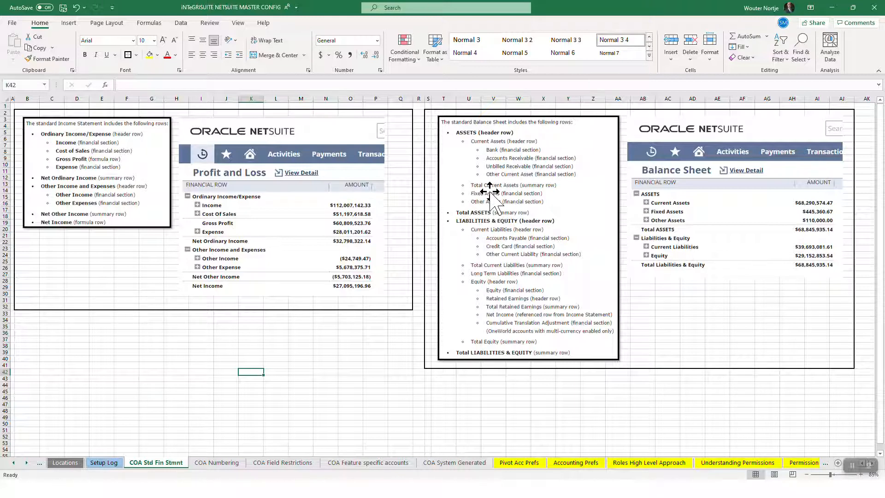
mouse_move(492, 198)
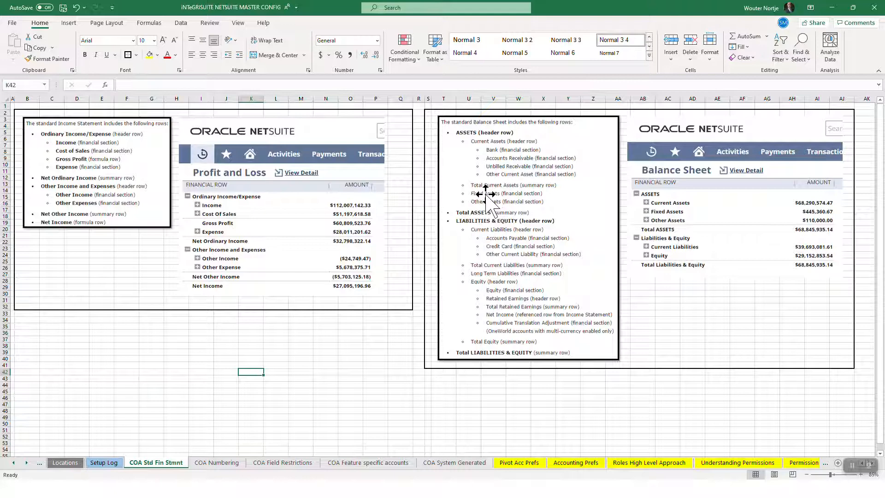
mouse_move(449, 220)
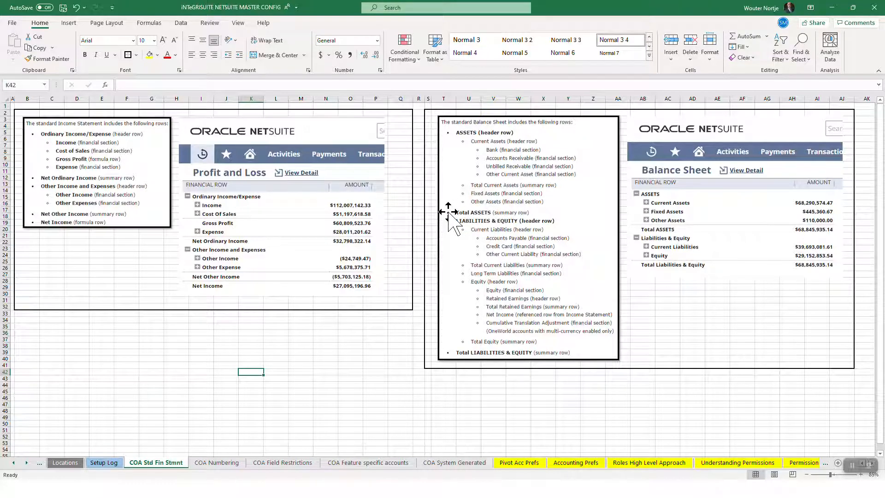
mouse_move(441, 228)
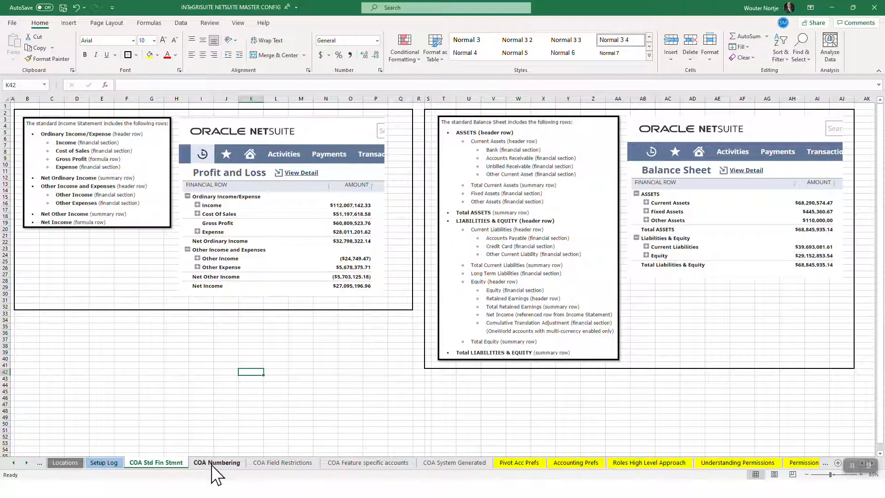
- Review the COA Numbering sheet by account type, then move on to COA Field Restrictions
left_click(216, 462)
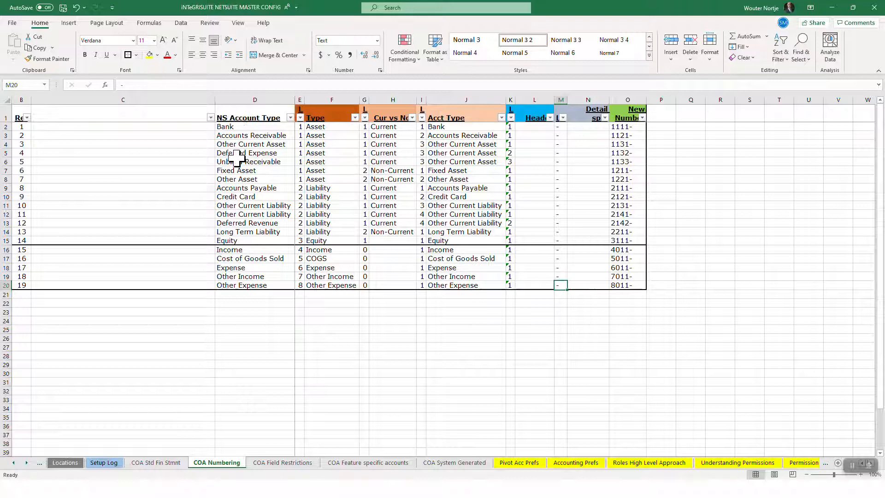
mouse_move(605, 127)
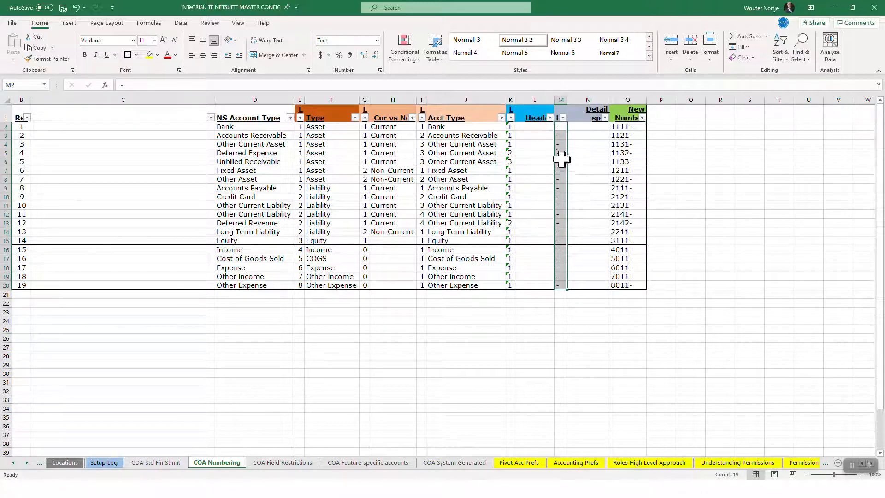
mouse_move(256, 303)
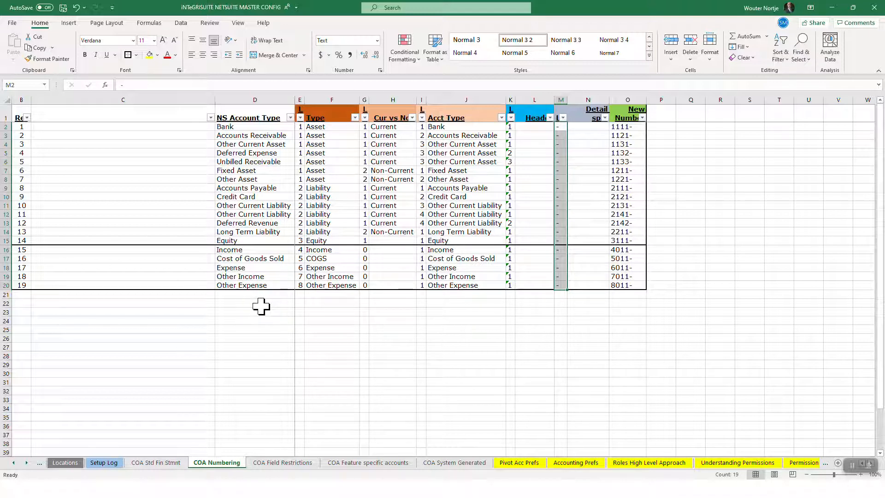
mouse_move(270, 236)
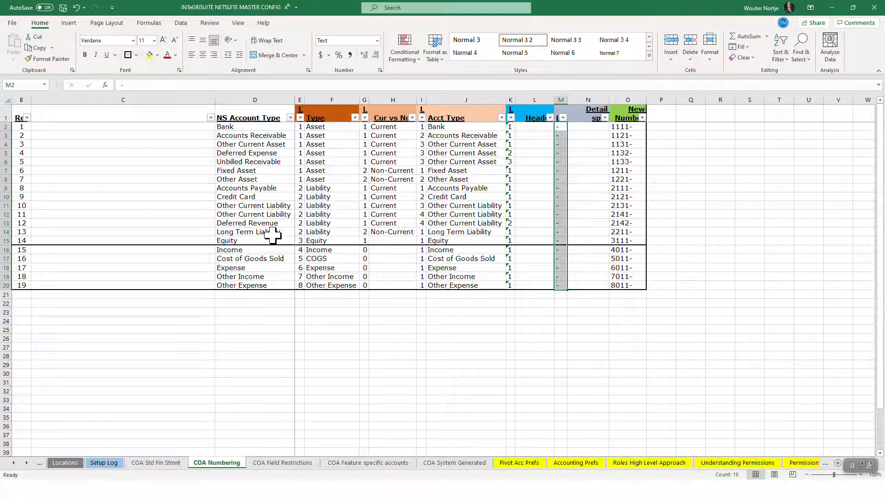
left_click(282, 462)
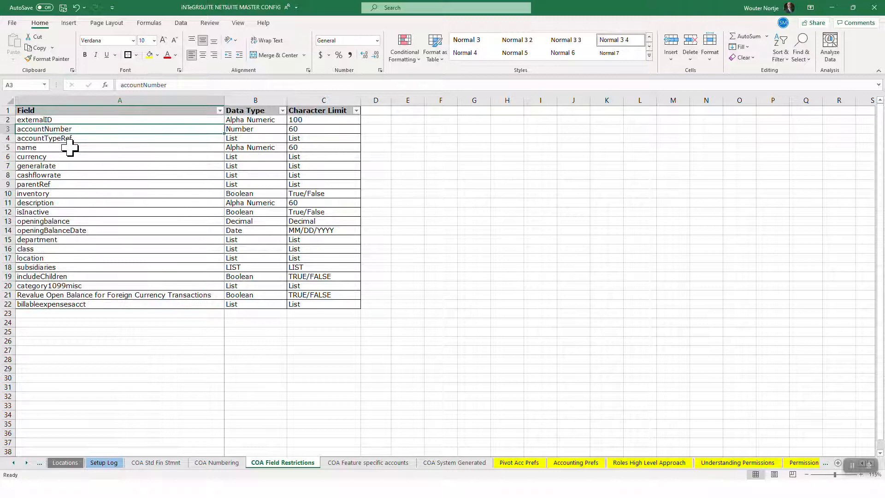
- Point out the cashflowrate, inventory, subsidiaries and foreign-currency revaluation field restrictions
left_click(38, 175)
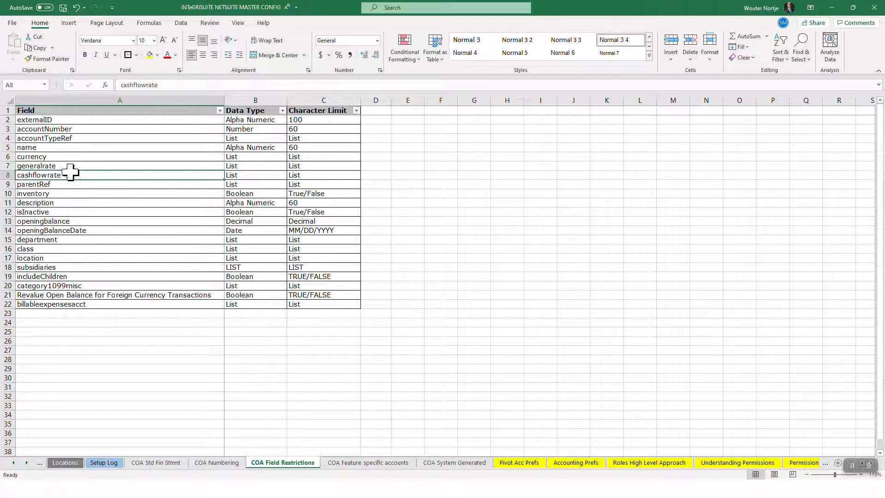
left_click(31, 157)
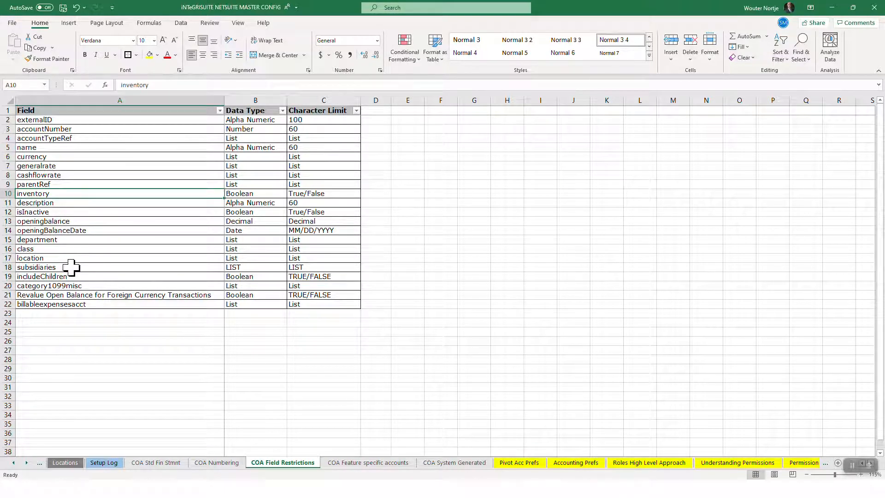
left_click(36, 268)
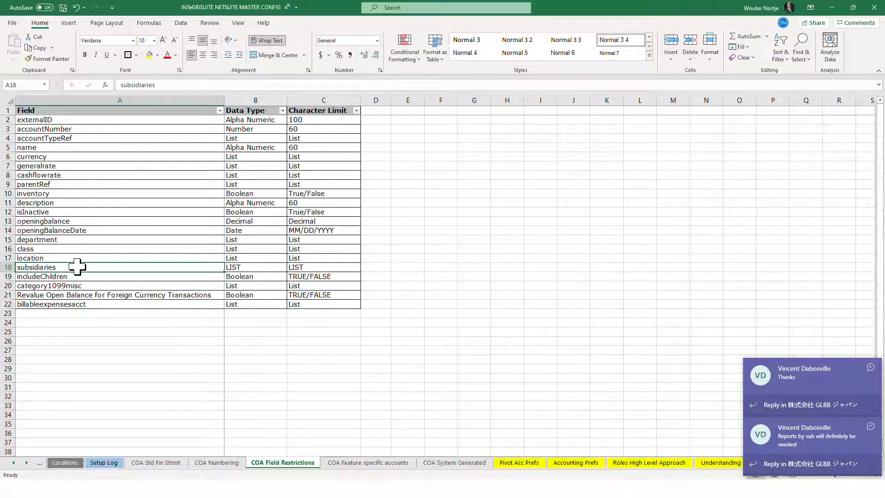
left_click(42, 276)
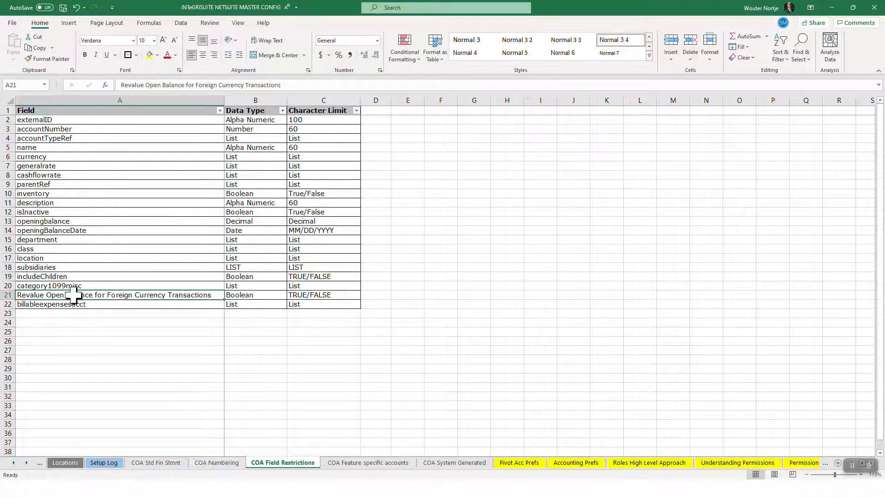
mouse_move(86, 258)
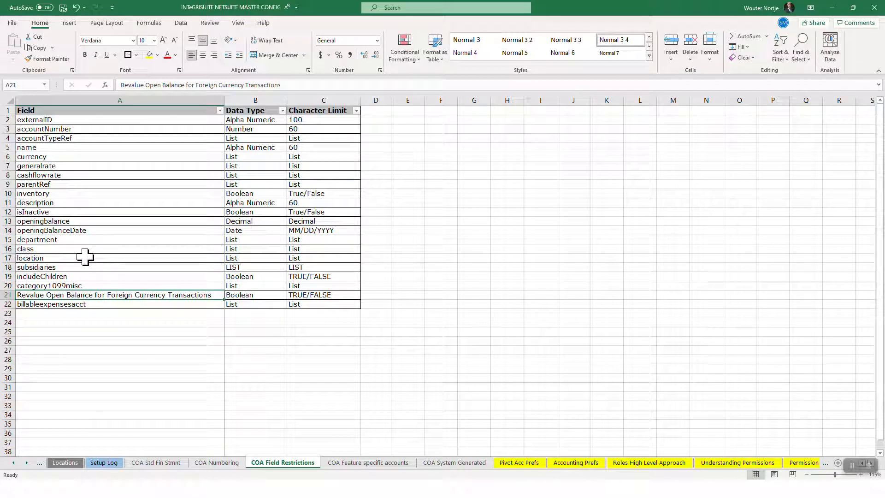
mouse_move(141, 160)
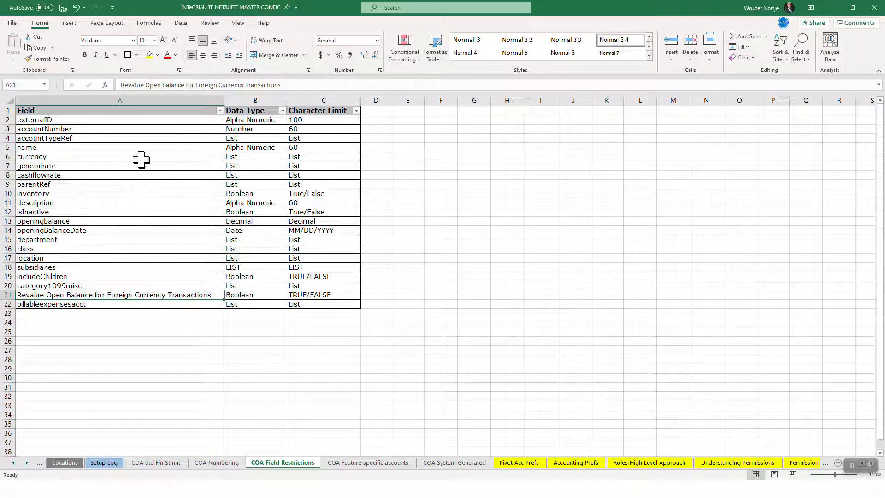
mouse_move(303, 377)
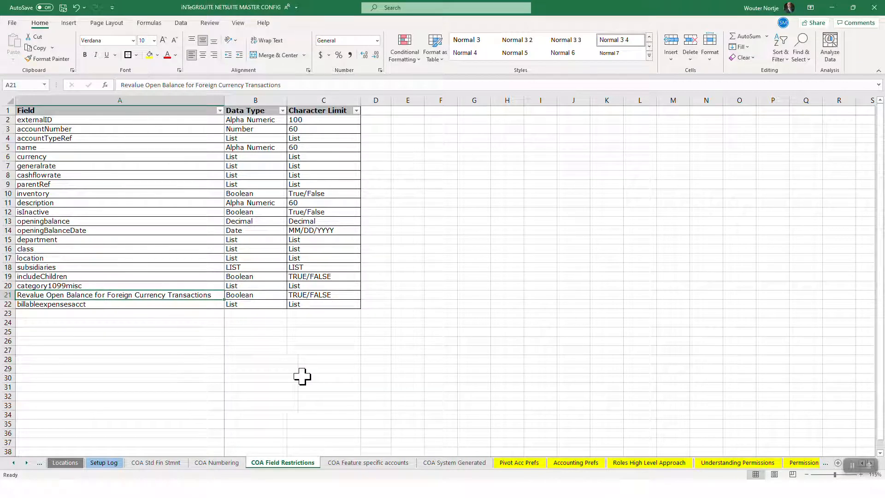
- Walk the COA Feature specific accounts sheet, highlighting Expense Reports, Inventory Asset and Direct Labor
left_click(368, 462)
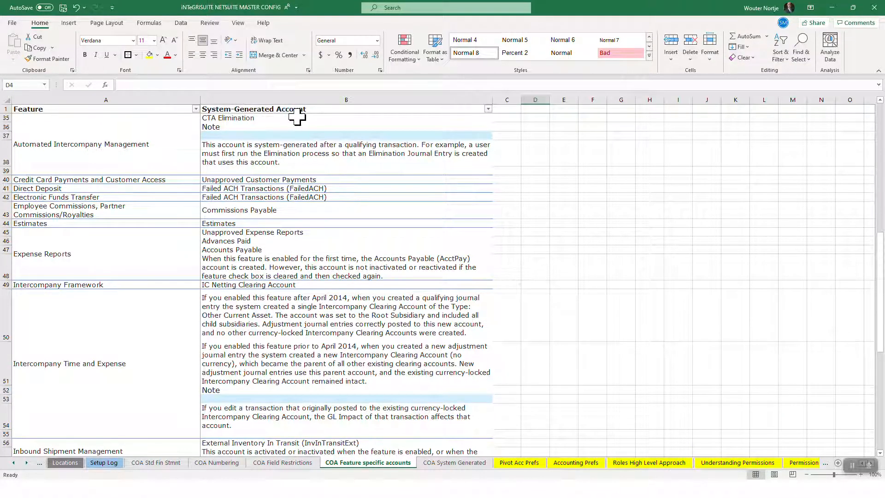
mouse_move(88, 144)
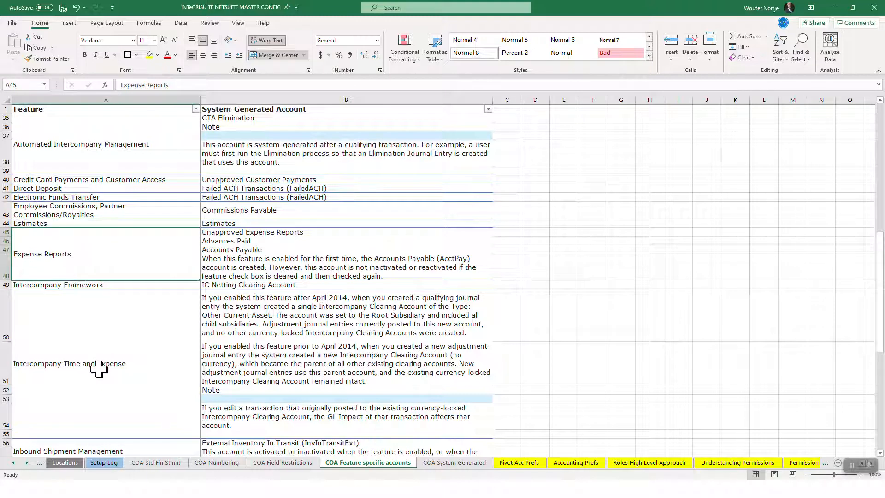
scroll("down", 3)
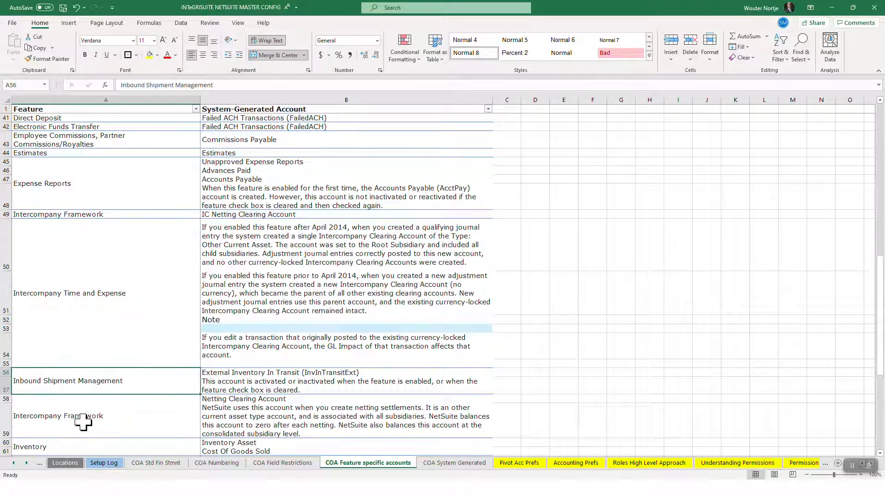
scroll("down", 3)
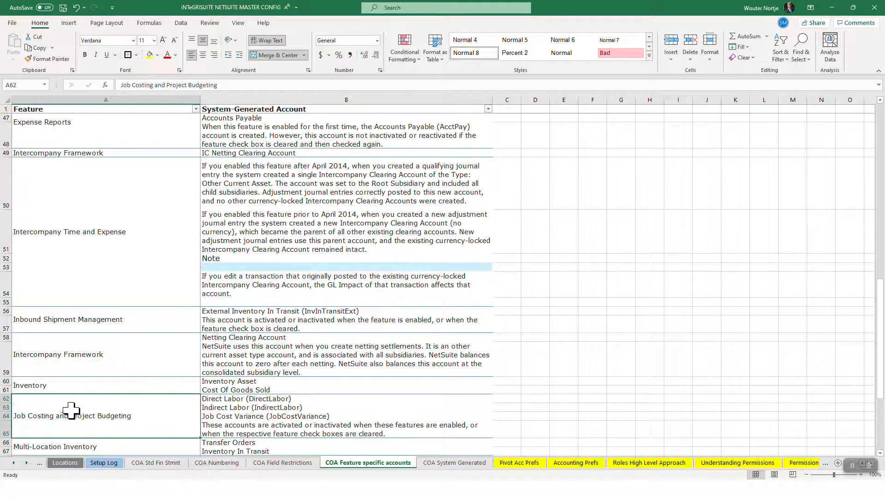
left_click(42, 122)
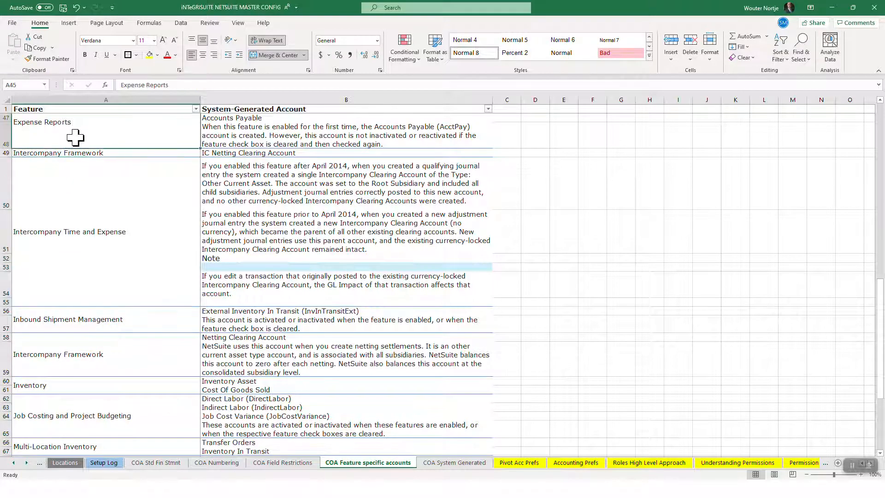
left_click(321, 183)
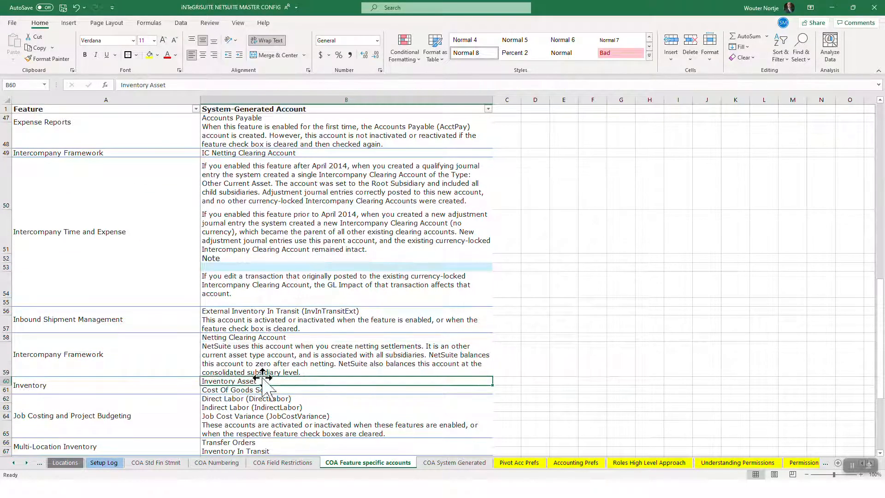
left_click(347, 398)
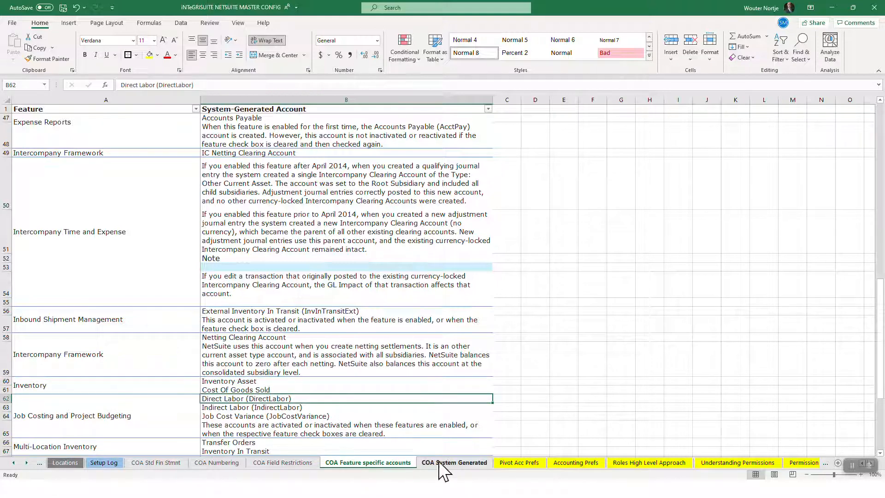
- Review the Special Account Type codes for Estimate, PSTExp, CommPay and CustAuth on COA System Generated
left_click(454, 462)
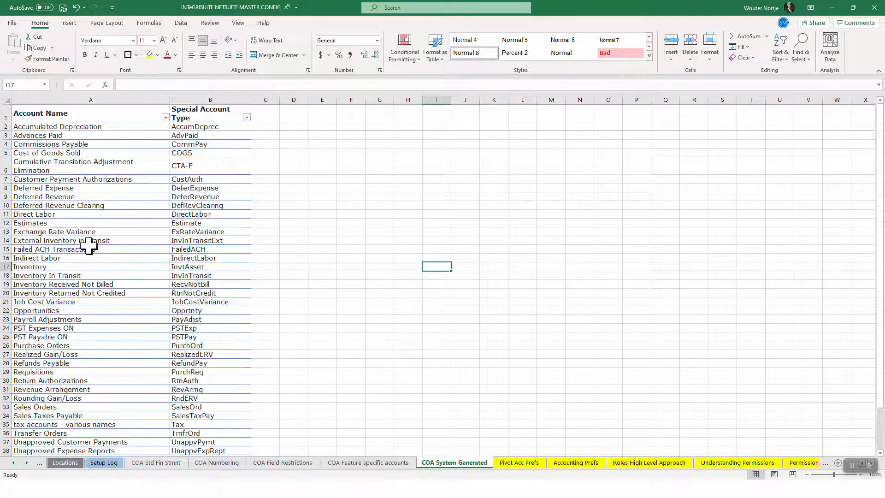
left_click(210, 112)
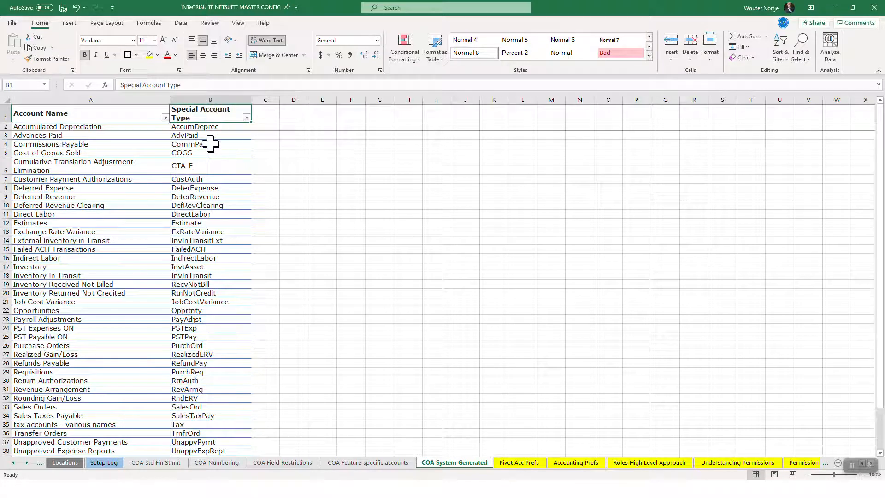
left_click(210, 222)
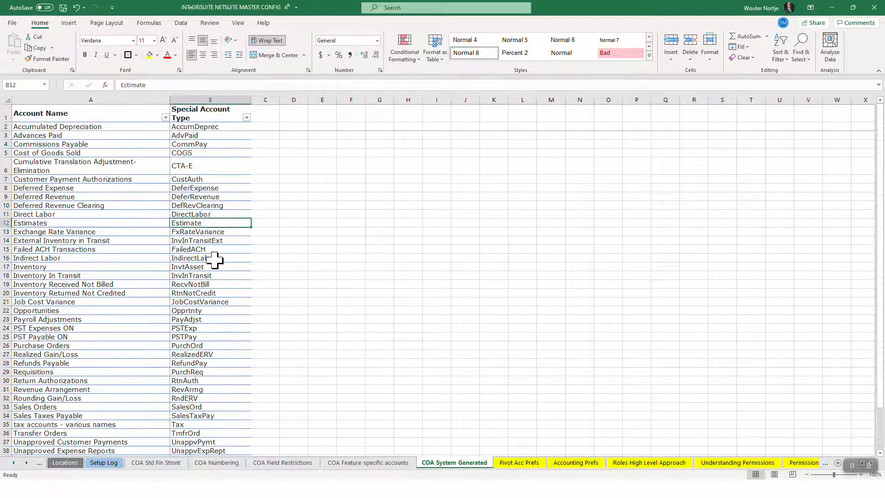
left_click(210, 328)
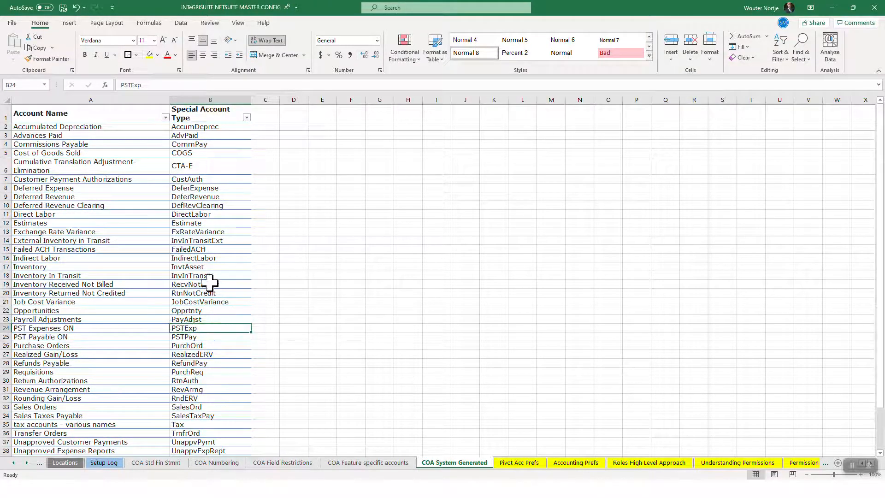
left_click(210, 178)
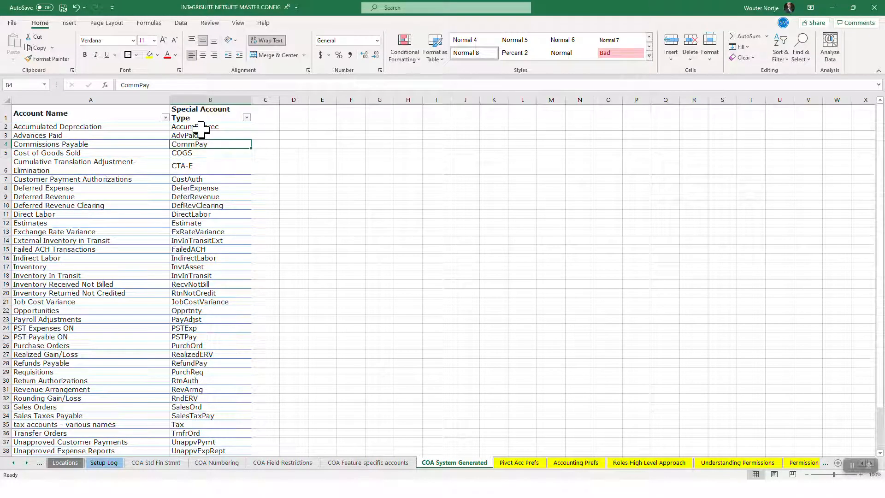
left_click(210, 179)
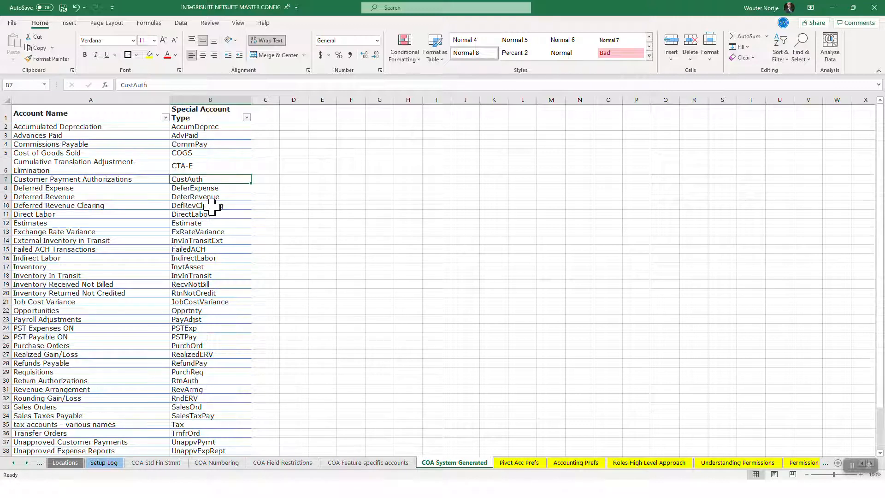
- Point out DefRevClearing, FxRateVariance and InvtAsset codes, then return to COA Field Restrictions
left_click(210, 205)
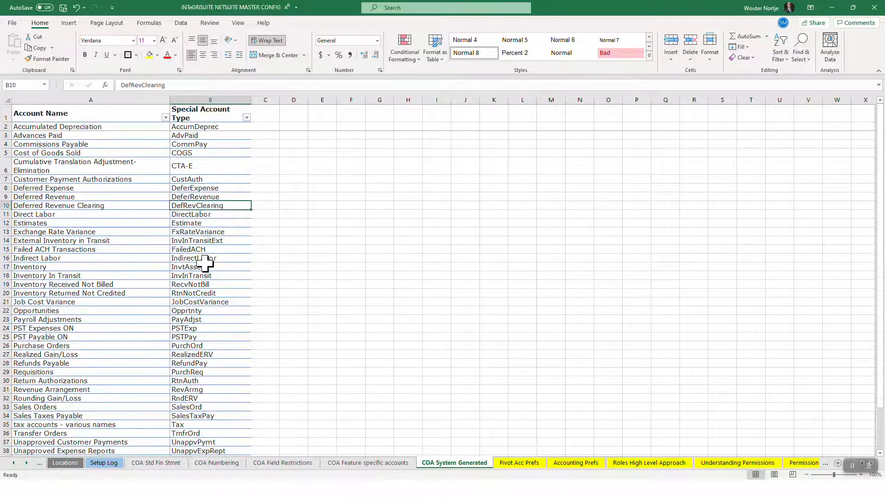
left_click(210, 328)
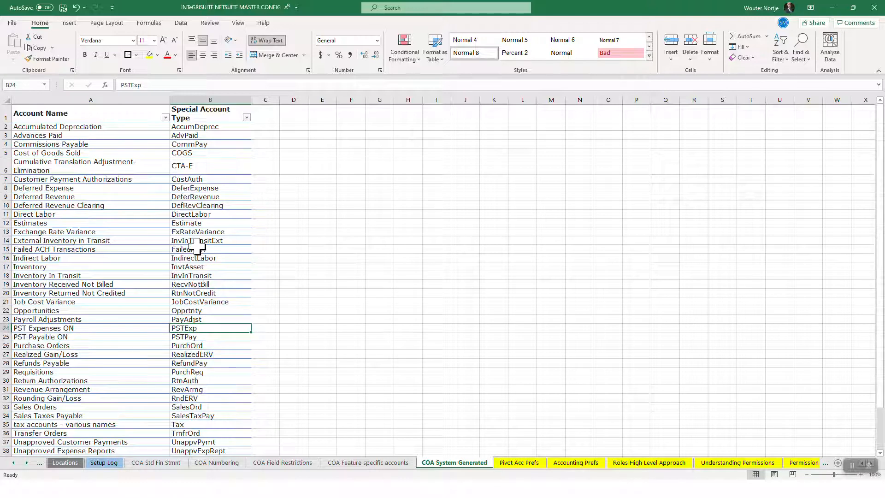
left_click(211, 179)
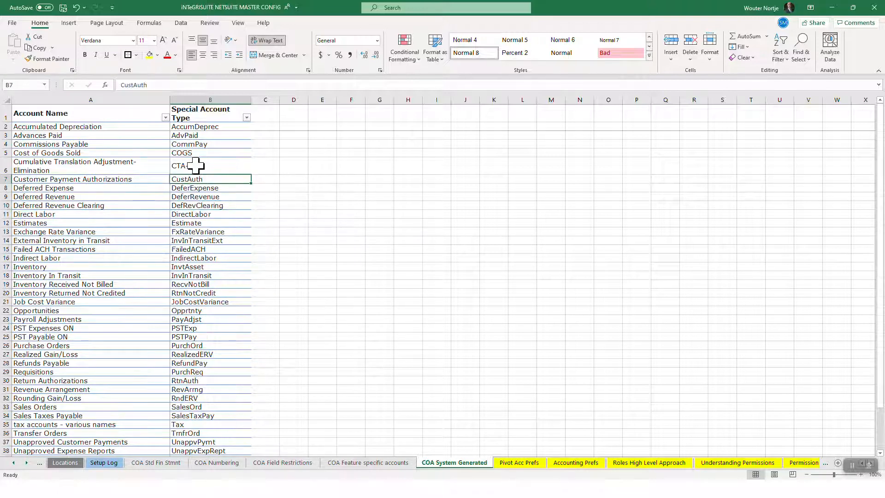
left_click(210, 231)
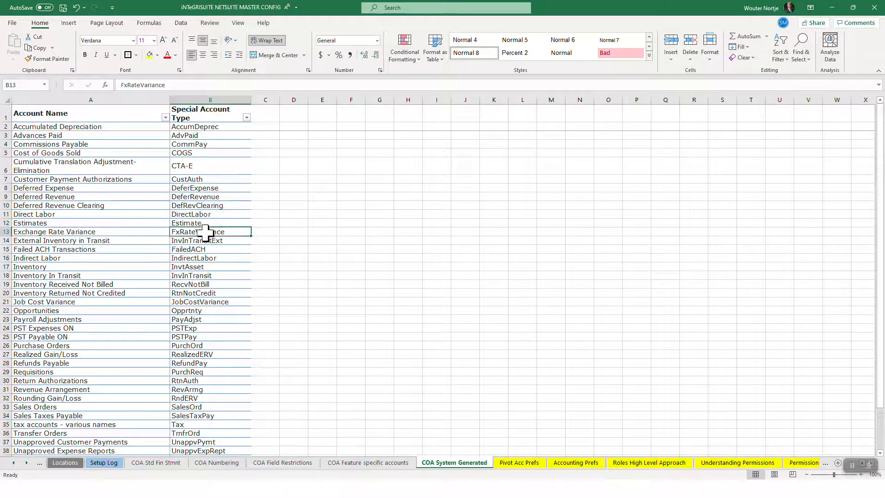
left_click(210, 328)
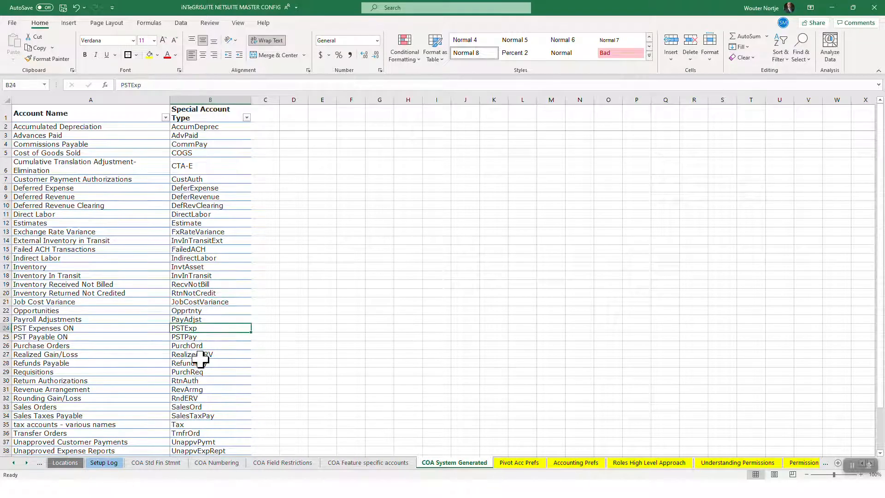
left_click(210, 267)
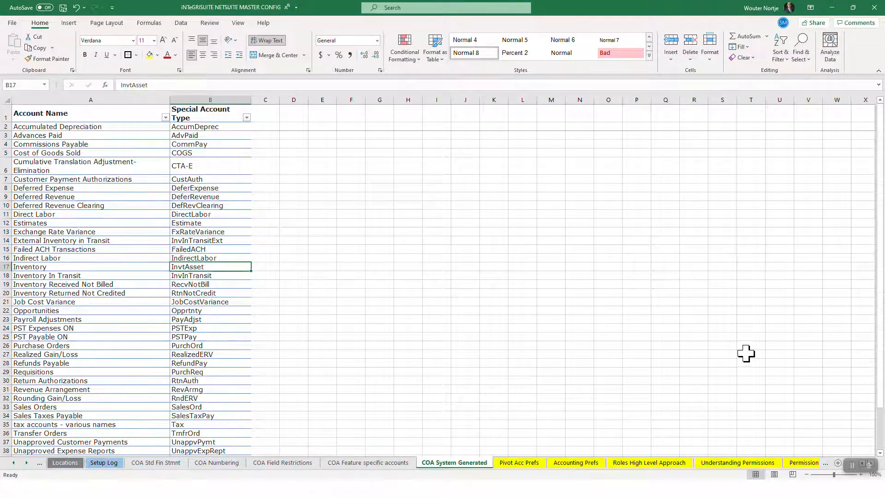
left_click(282, 462)
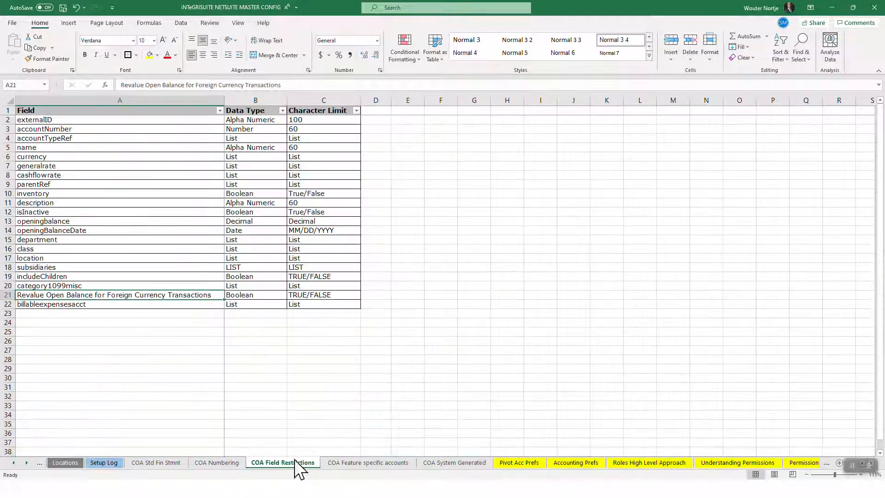
- Switch back to the COA Std Fin Stmnt sheet with its standard statement layouts
left_click(157, 462)
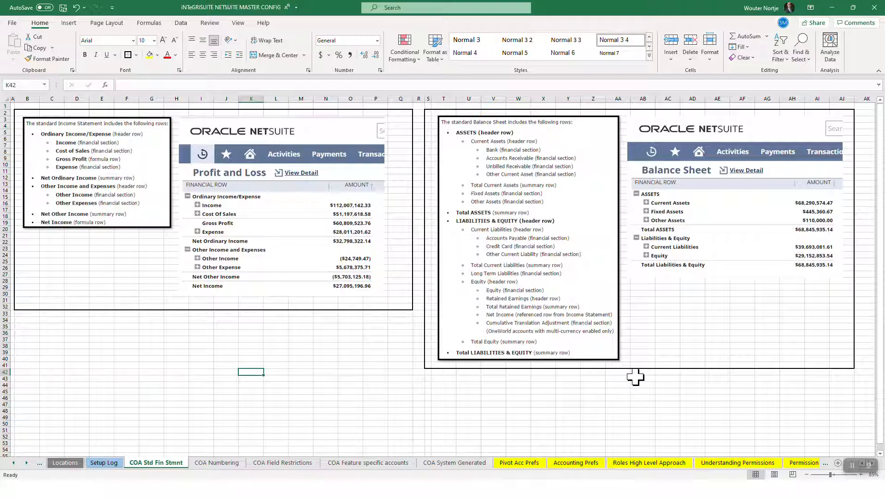
mouse_move(841, 434)
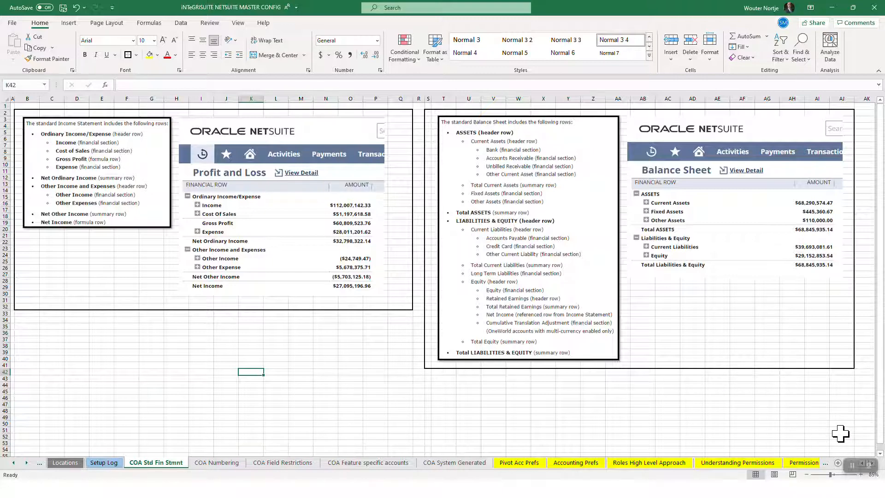